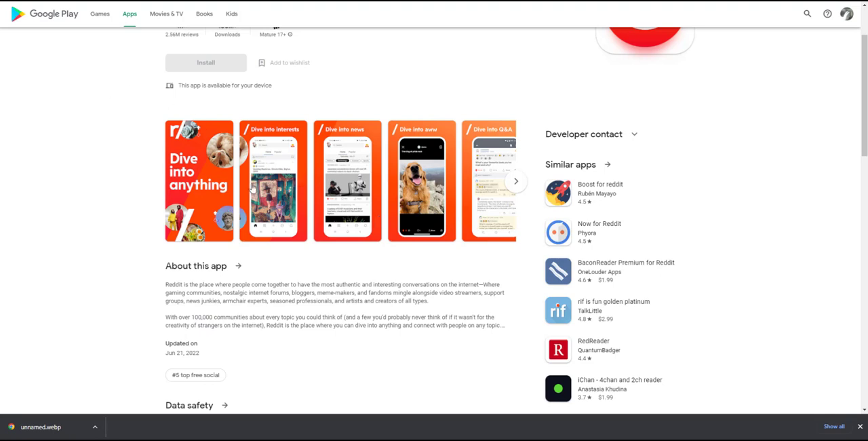
Download the first Reddit 'Dive into anything' screenshot using 'Save image as...'.
right_click(272, 186)
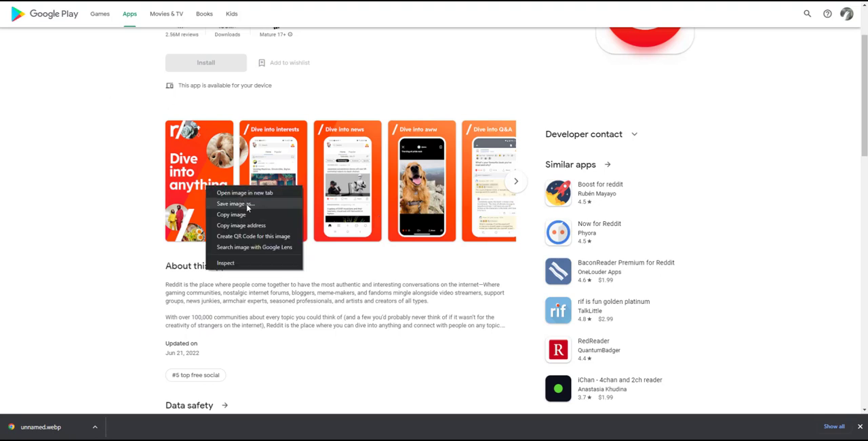
left_click(234, 203)
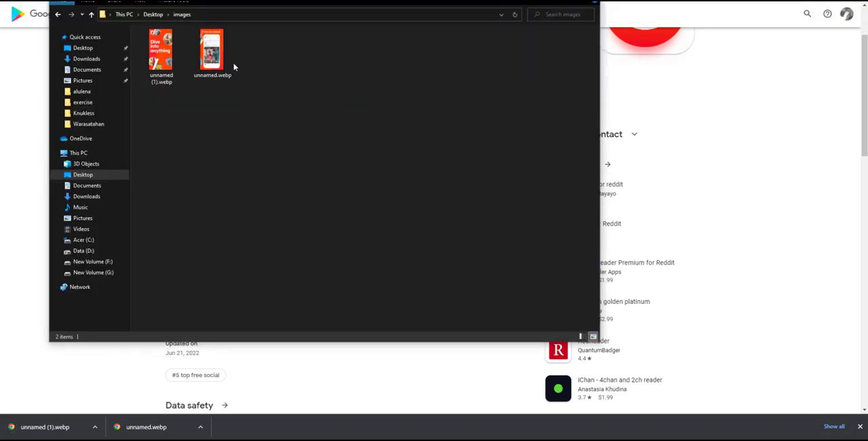
mouse_move(225, 84)
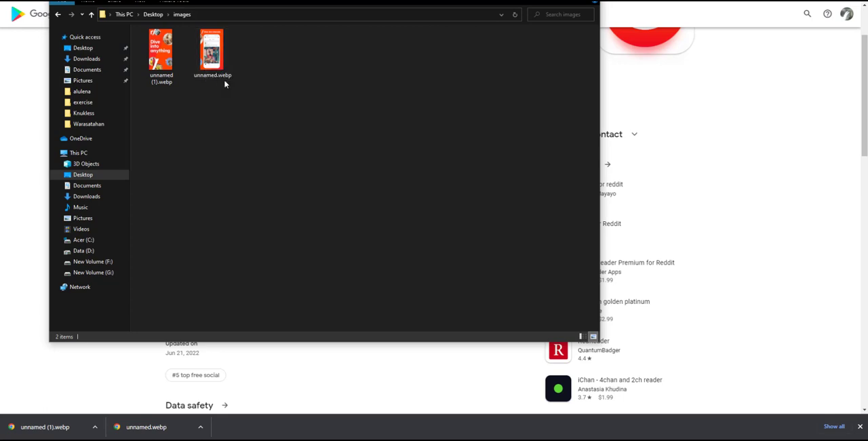
Check the file type of unnamed.webp in its Properties.
left_click(212, 54)
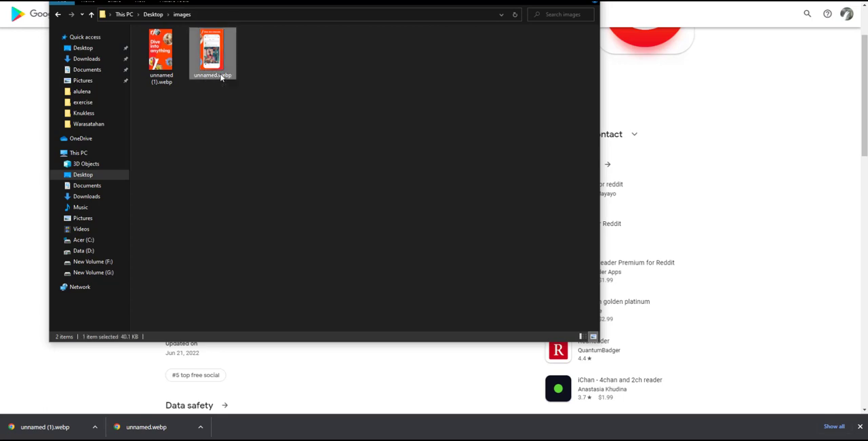
right_click(212, 54)
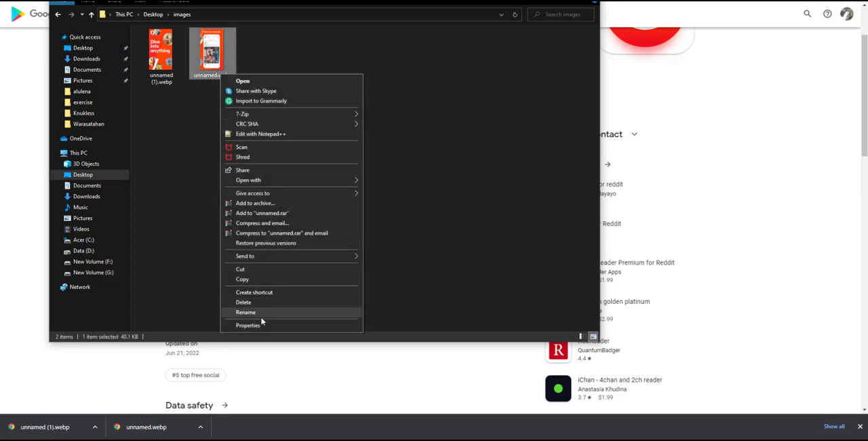
left_click(248, 325)
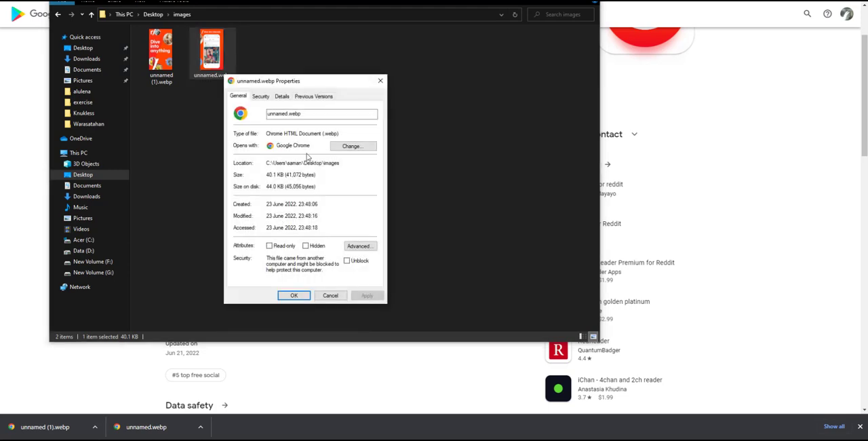
mouse_move(276, 133)
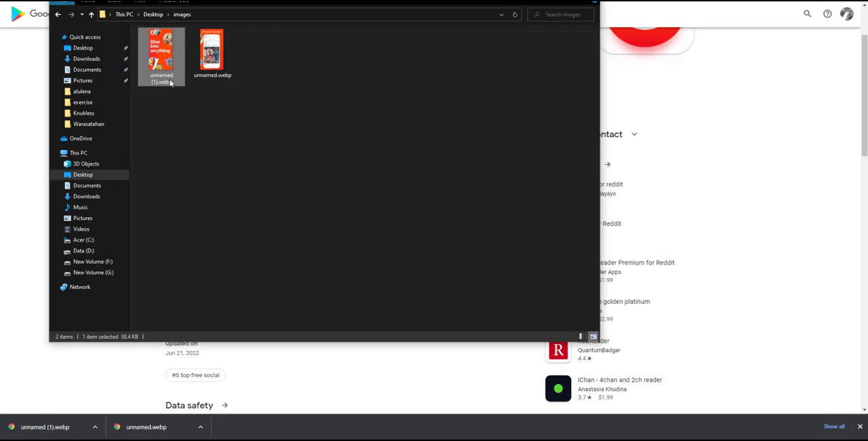
Open unnamed (1).webp in Paint.
right_click(161, 57)
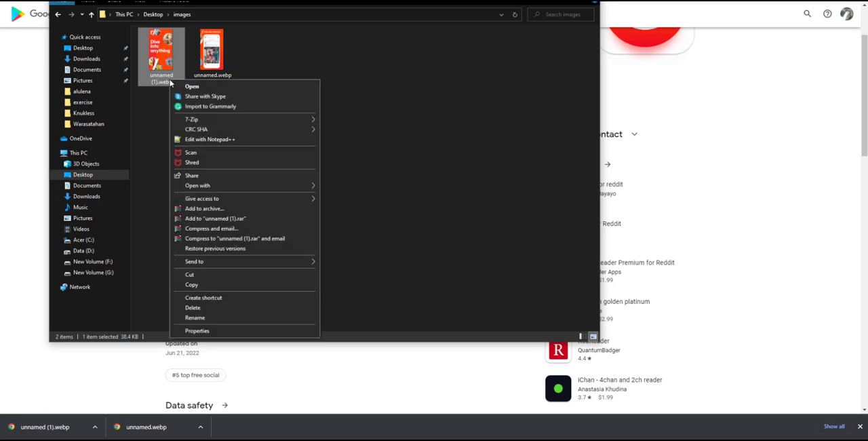
mouse_move(314, 196)
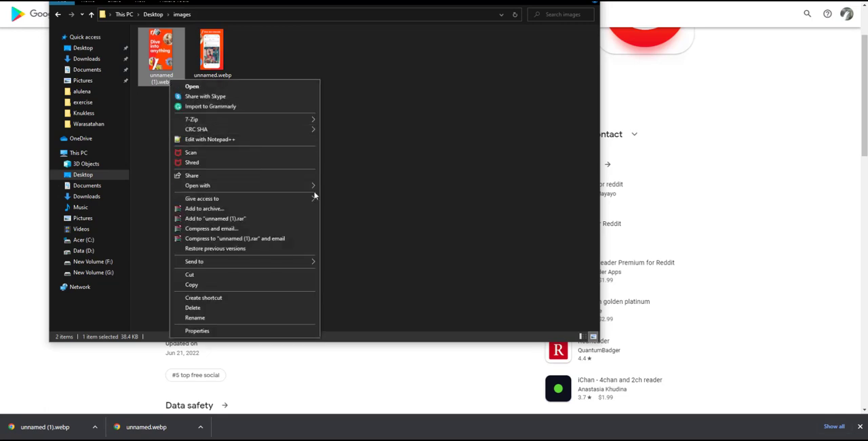
left_click(197, 185)
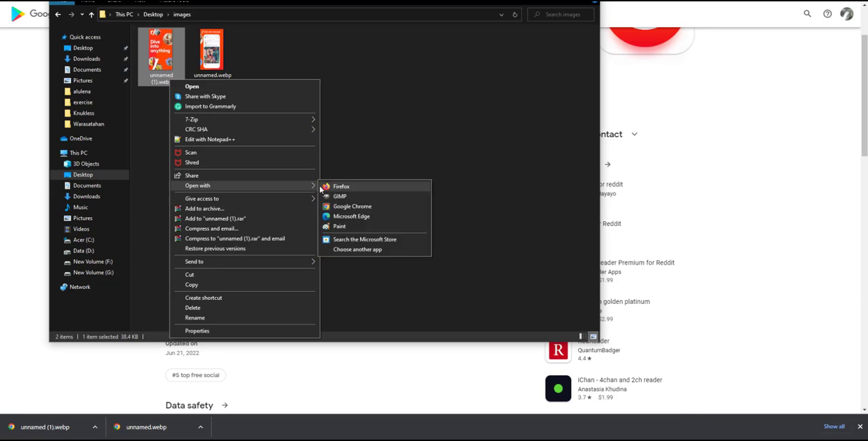
left_click(344, 231)
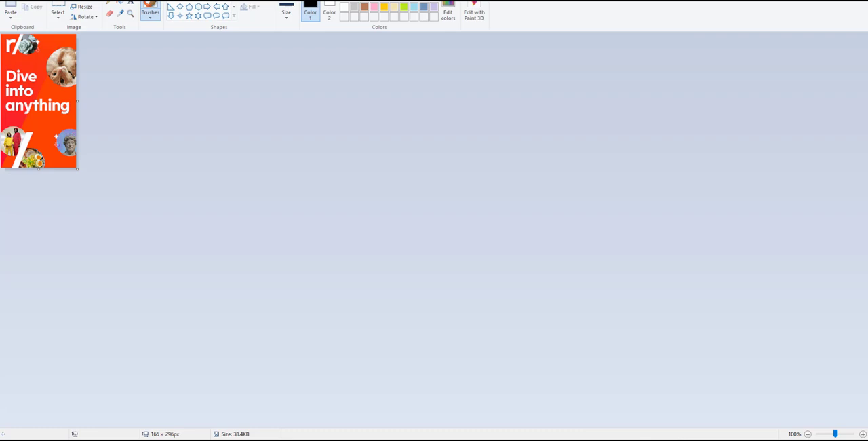
Show Paint's File menu save options for the screenshot.
left_click(27, 60)
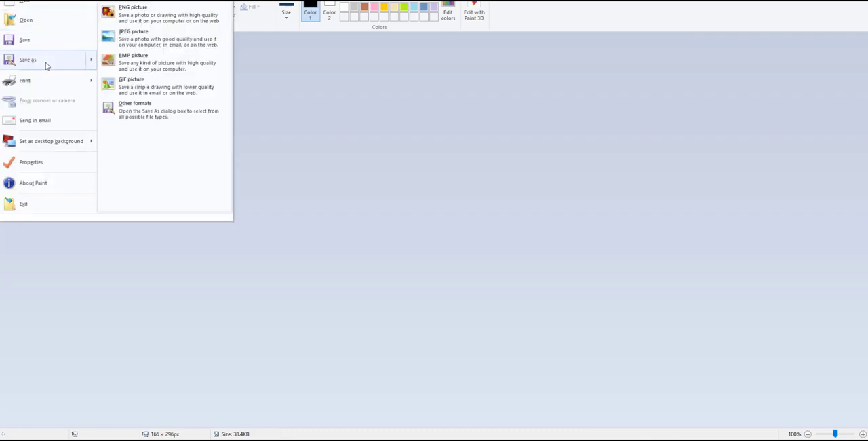
mouse_move(149, 38)
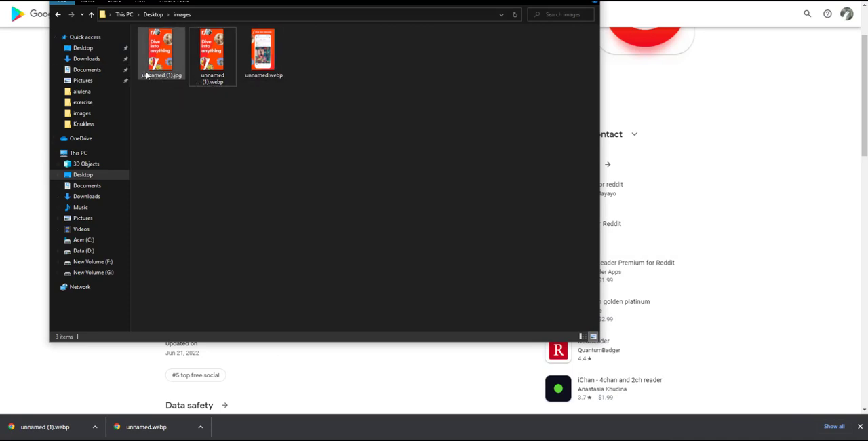
mouse_move(161, 54)
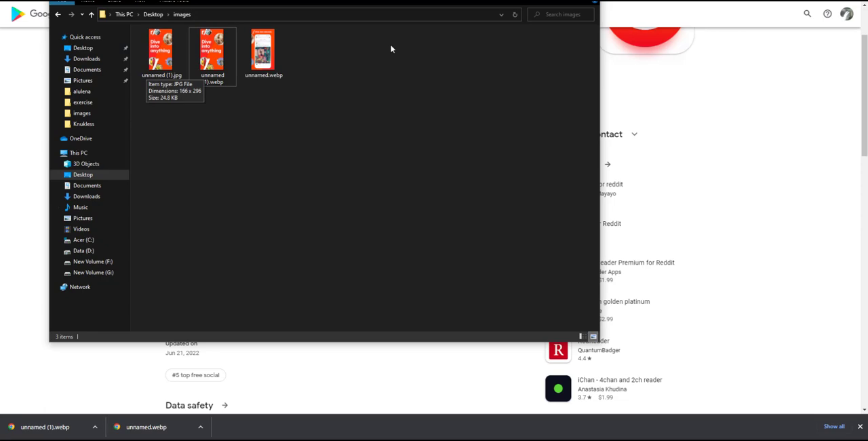
left_click(212, 54)
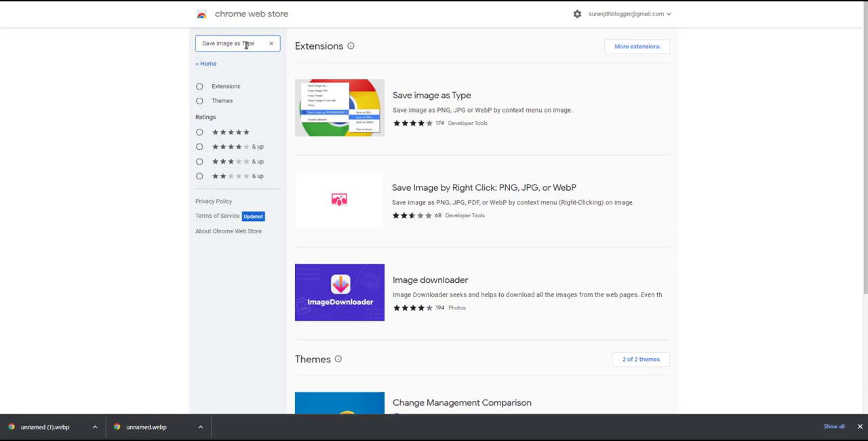
mouse_move(410, 98)
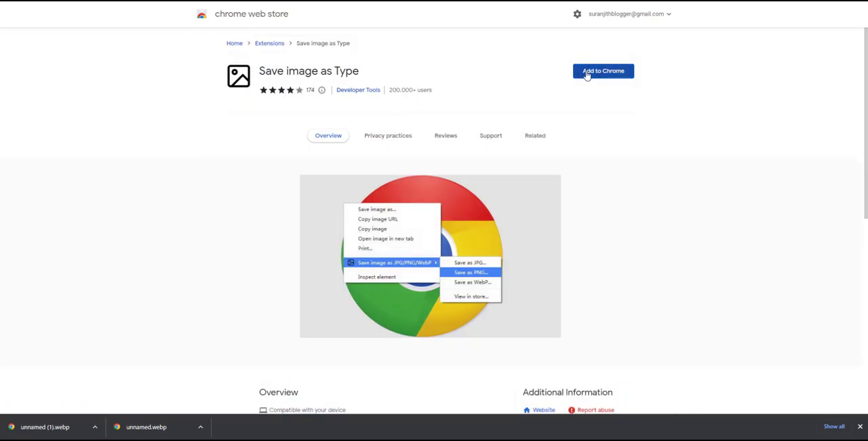
Install the 'Save image as Type' extension from the Chrome Web Store.
left_click(602, 70)
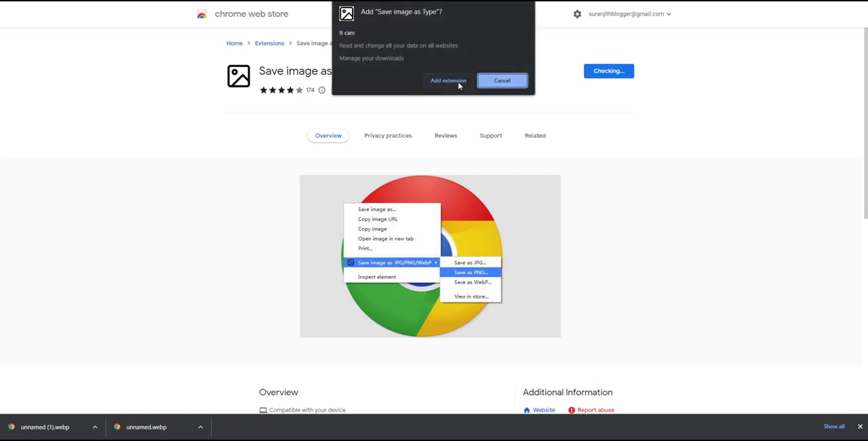
left_click(501, 80)
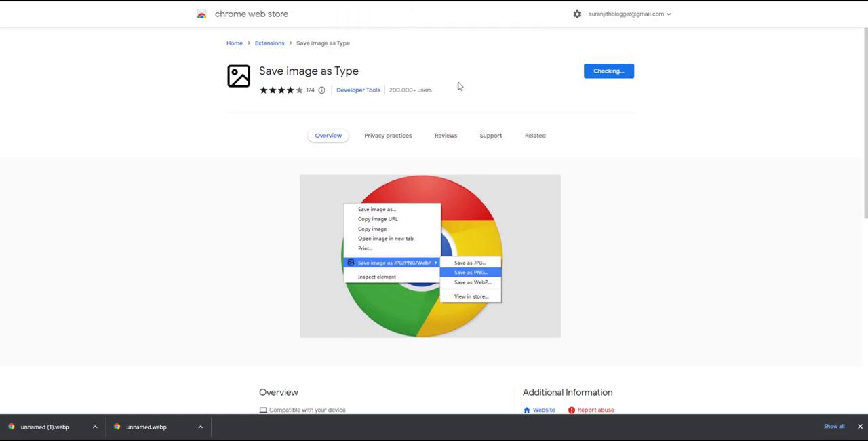
left_click(607, 71)
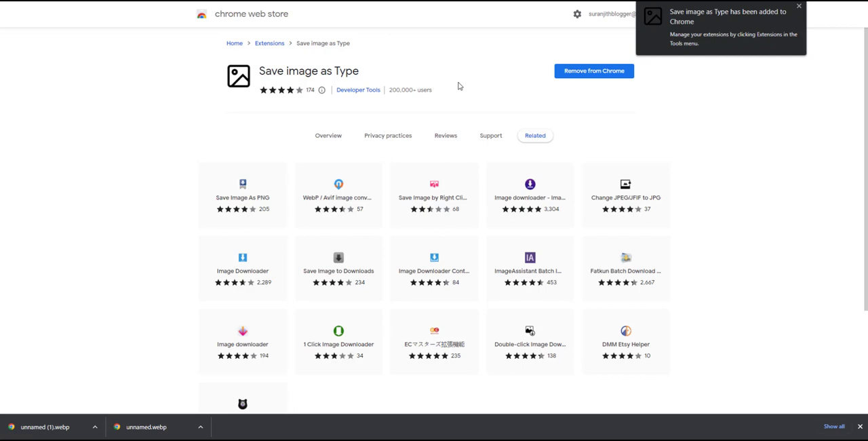
mouse_move(792, 22)
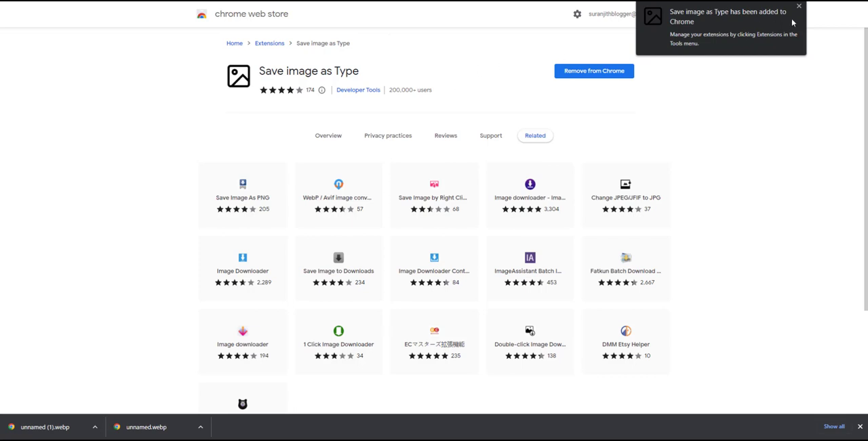
left_click(862, 14)
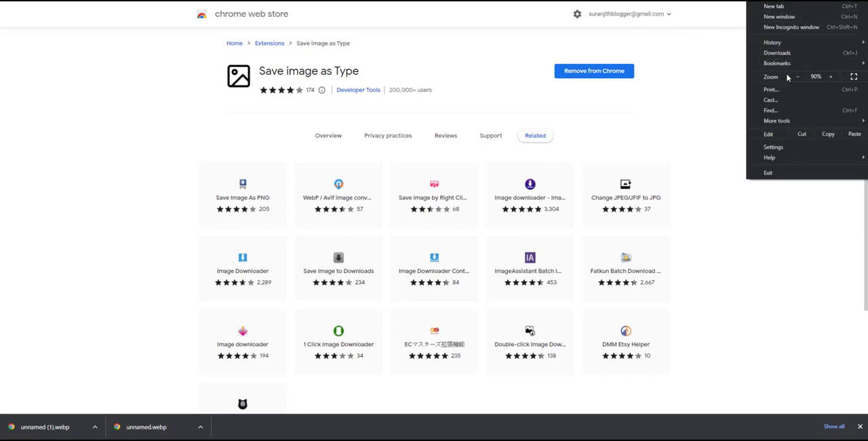
Confirm 'Save image as Type' is enabled on Chrome's Extensions page.
left_click(777, 120)
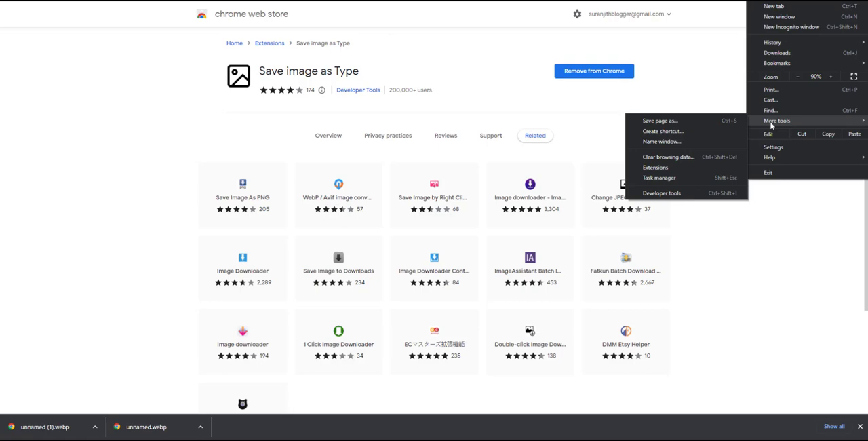
left_click(655, 167)
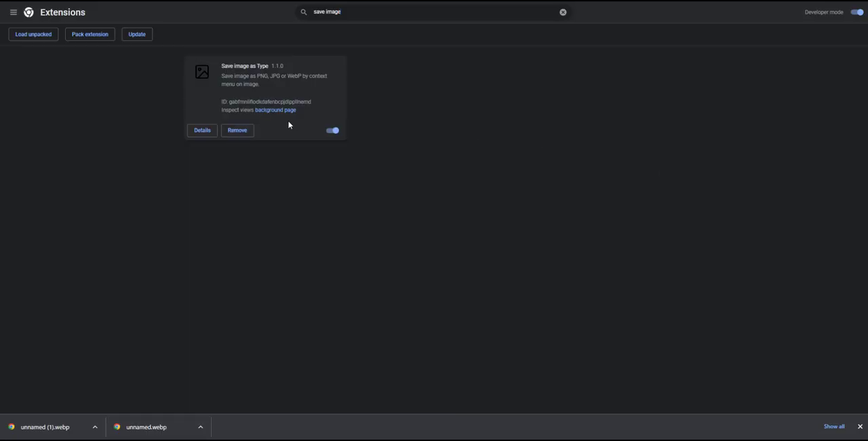
mouse_move(265, 26)
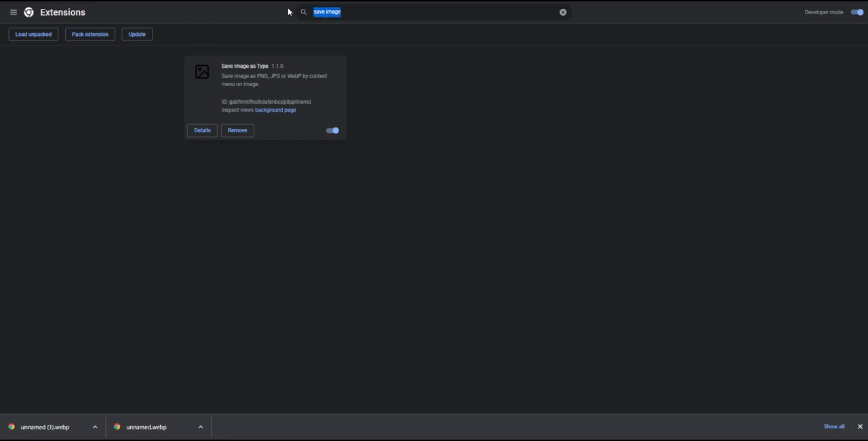
left_click(562, 12)
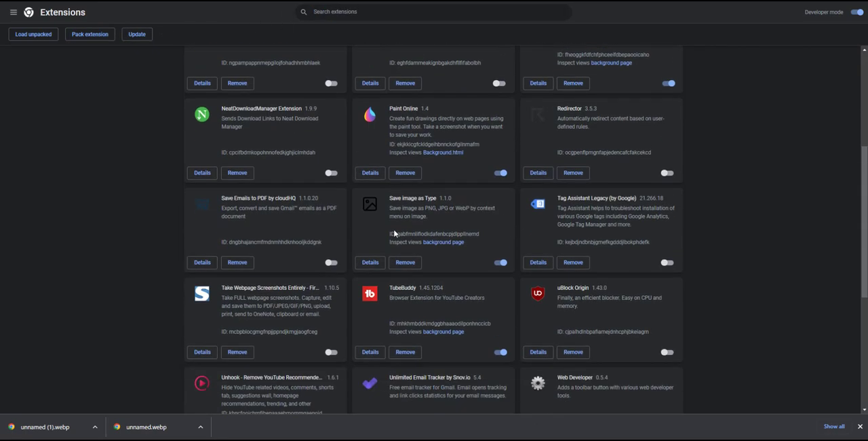
scroll("down", 3)
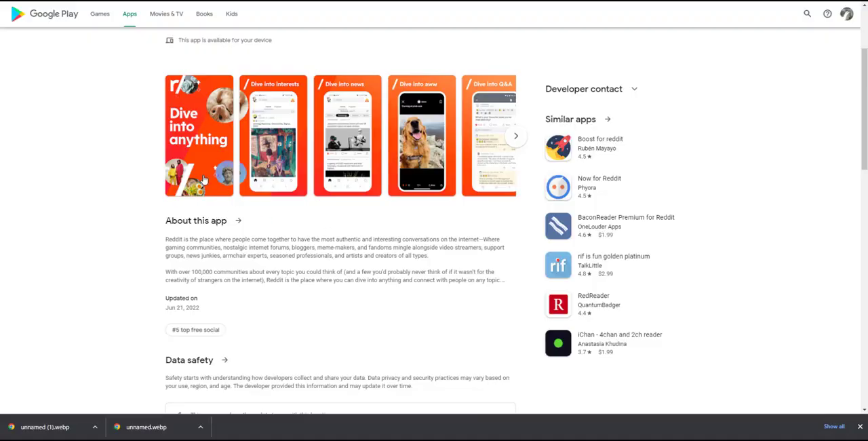
Save the 'Dive into video' screenshot as JPG with Save image as Type.
right_click(198, 176)
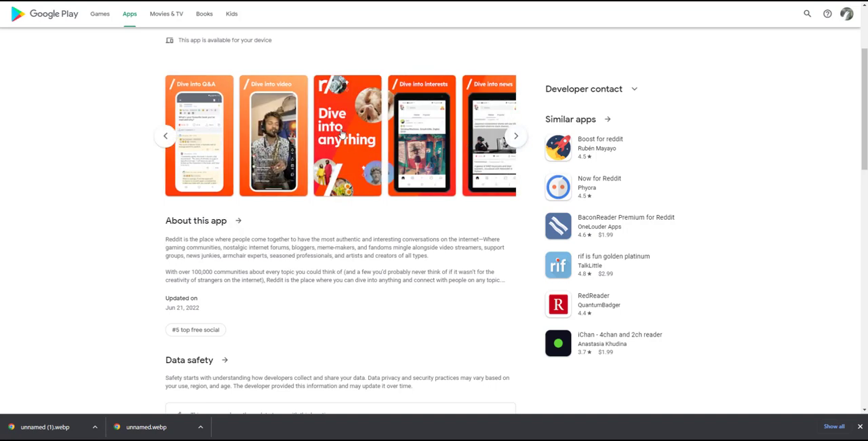
mouse_move(294, 161)
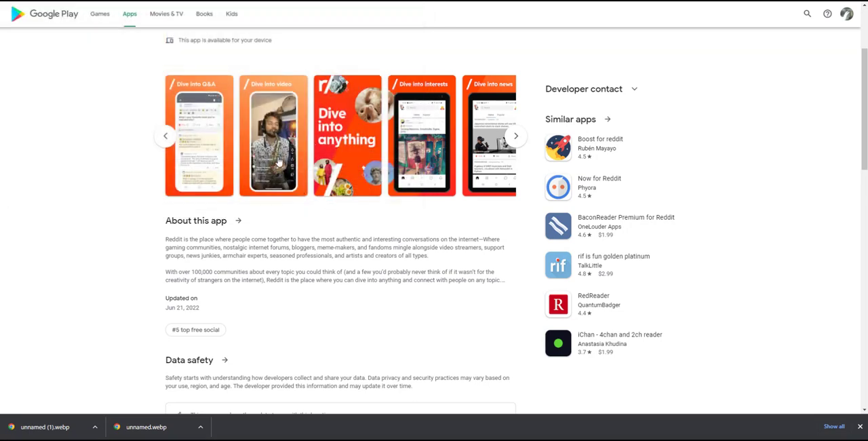
right_click(278, 136)
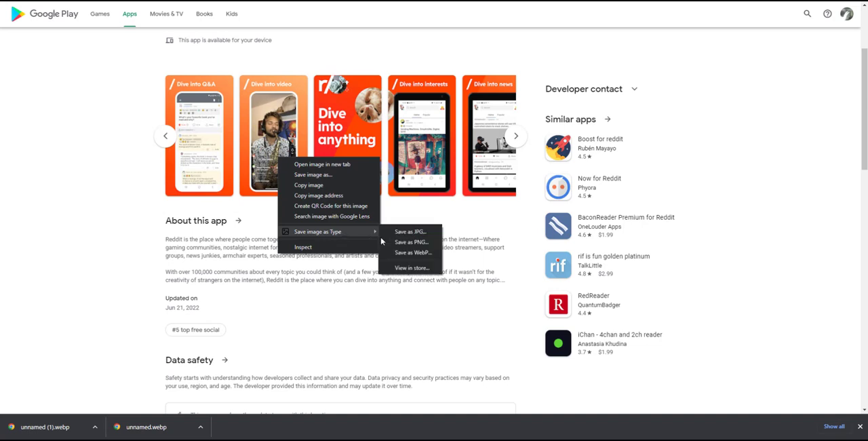
mouse_move(410, 242)
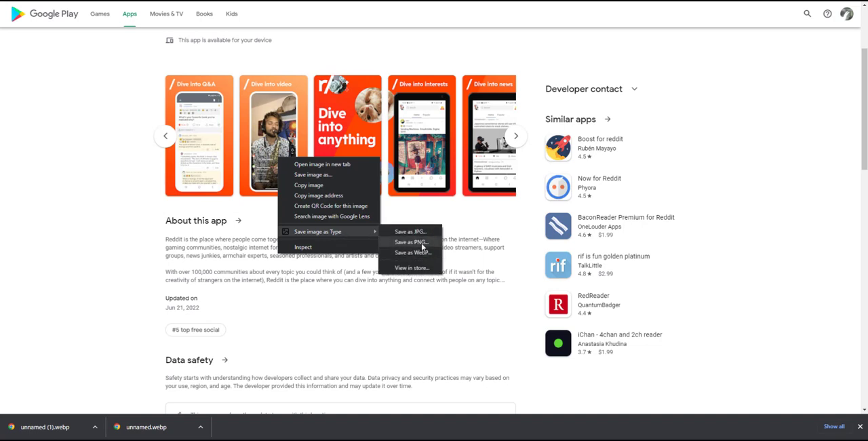
left_click(421, 238)
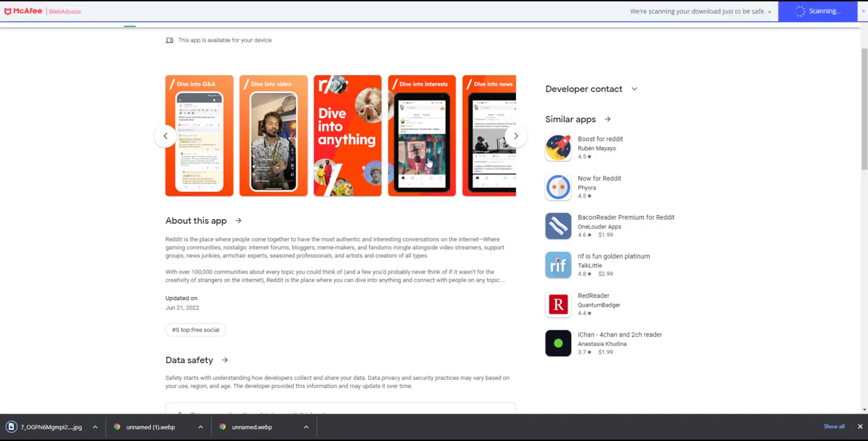
Enlarge the 'Dive into interests' screenshot in the Google Play viewer.
left_click(422, 135)
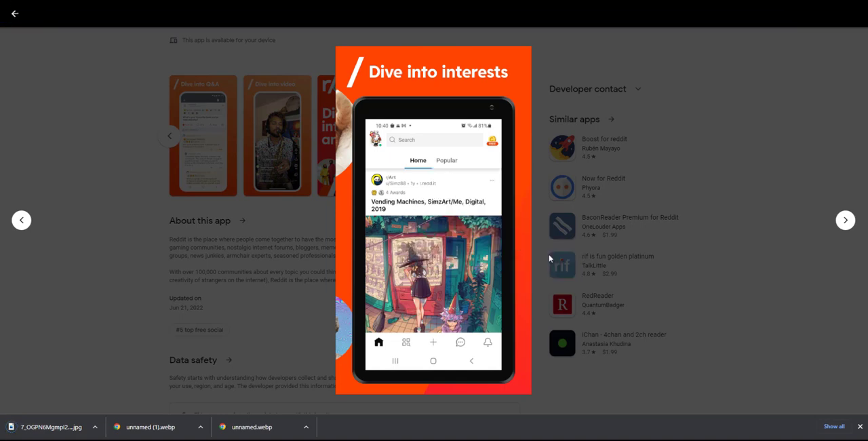
mouse_move(460, 216)
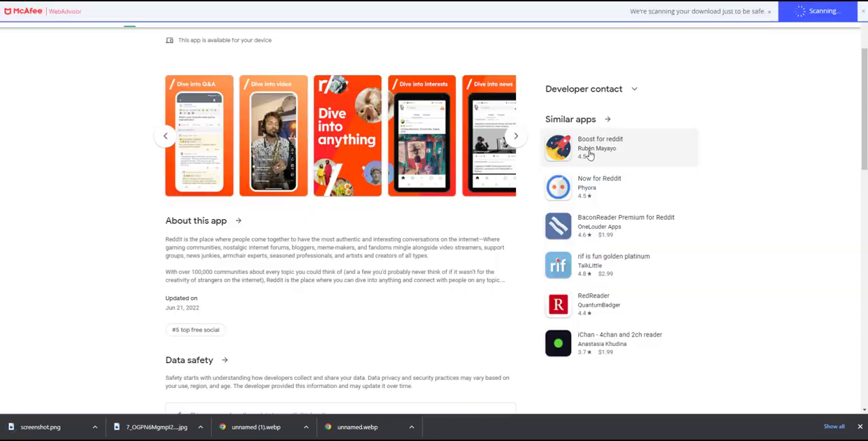
scroll("up", 3)
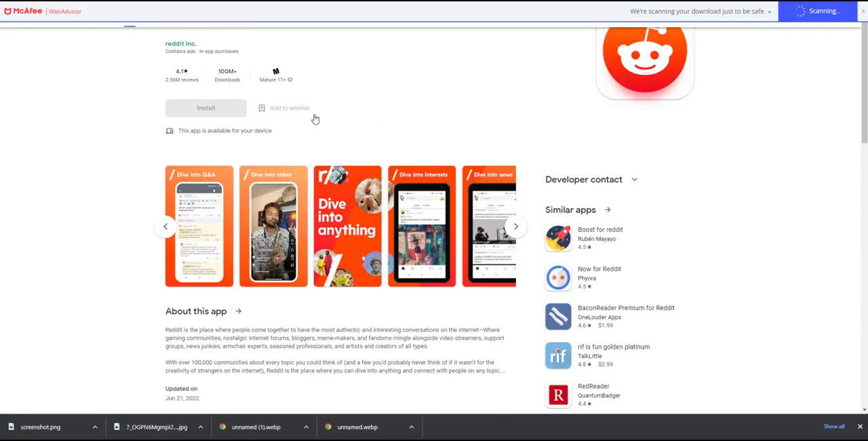